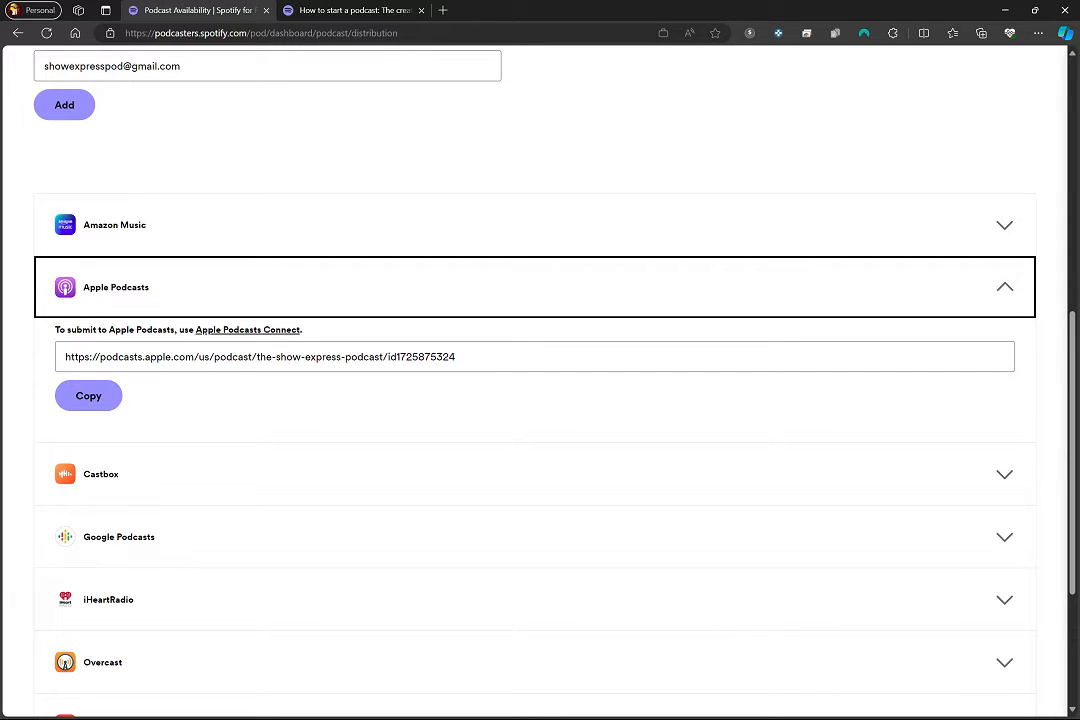
Launch Apple Podcasts Connect in a new tab and return to the distribution page's RSS Feed field
{"action": "left_click", "coordinate": [247, 329]}
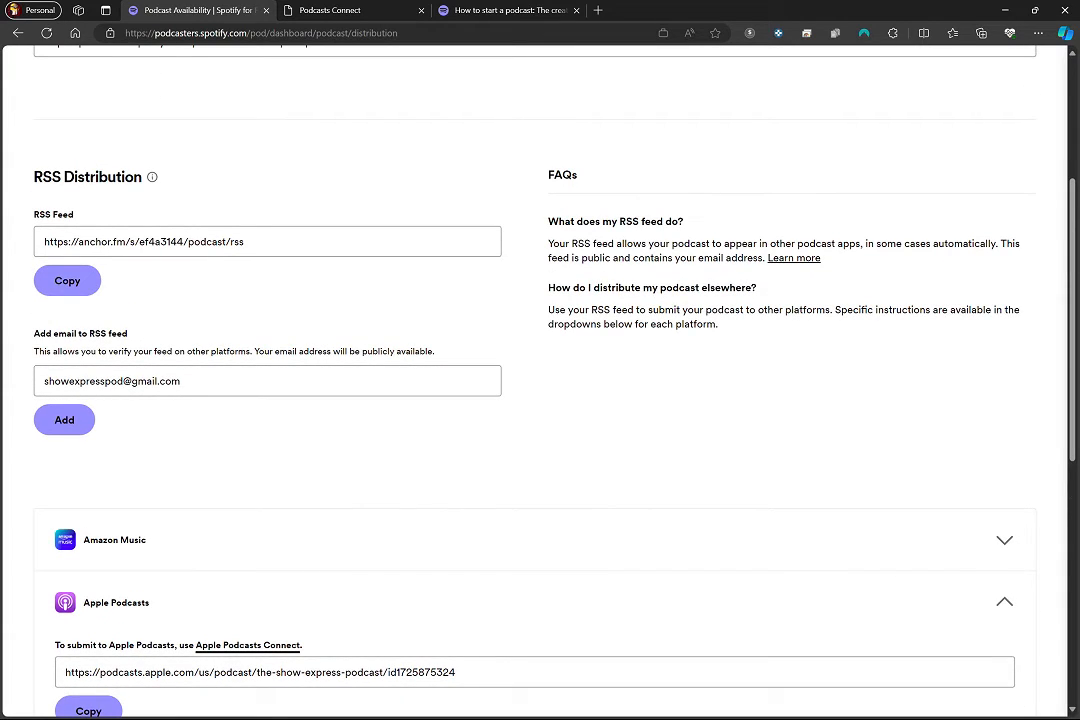
{"action": "scroll", "scroll_direction": "up", "scroll_amount": 3}
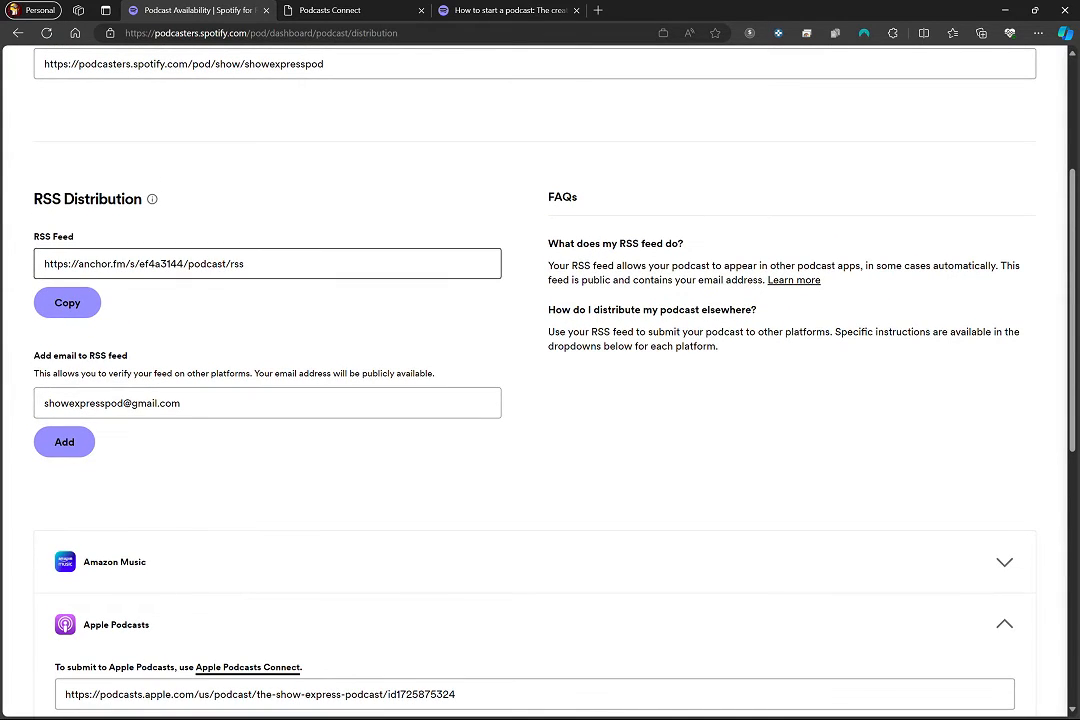